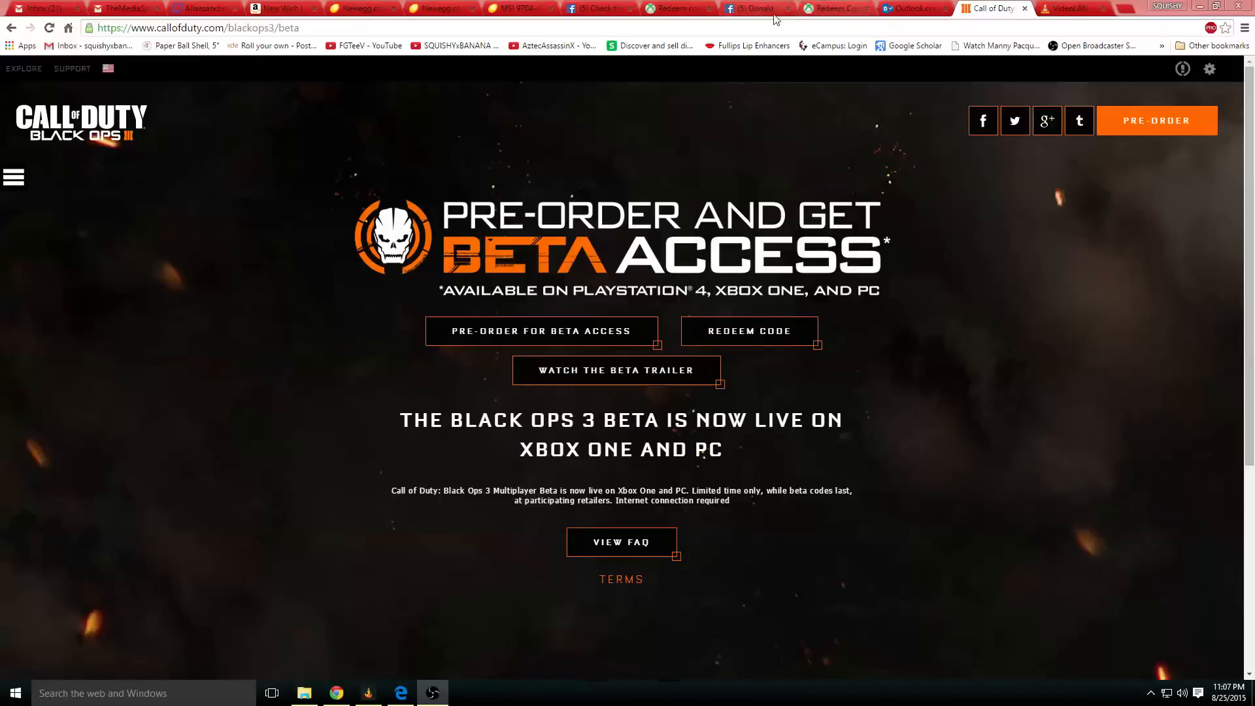
Step: Navigate Chrome to xbox.com through the address bar
{"action": "left_click", "coordinate": [189, 28]}
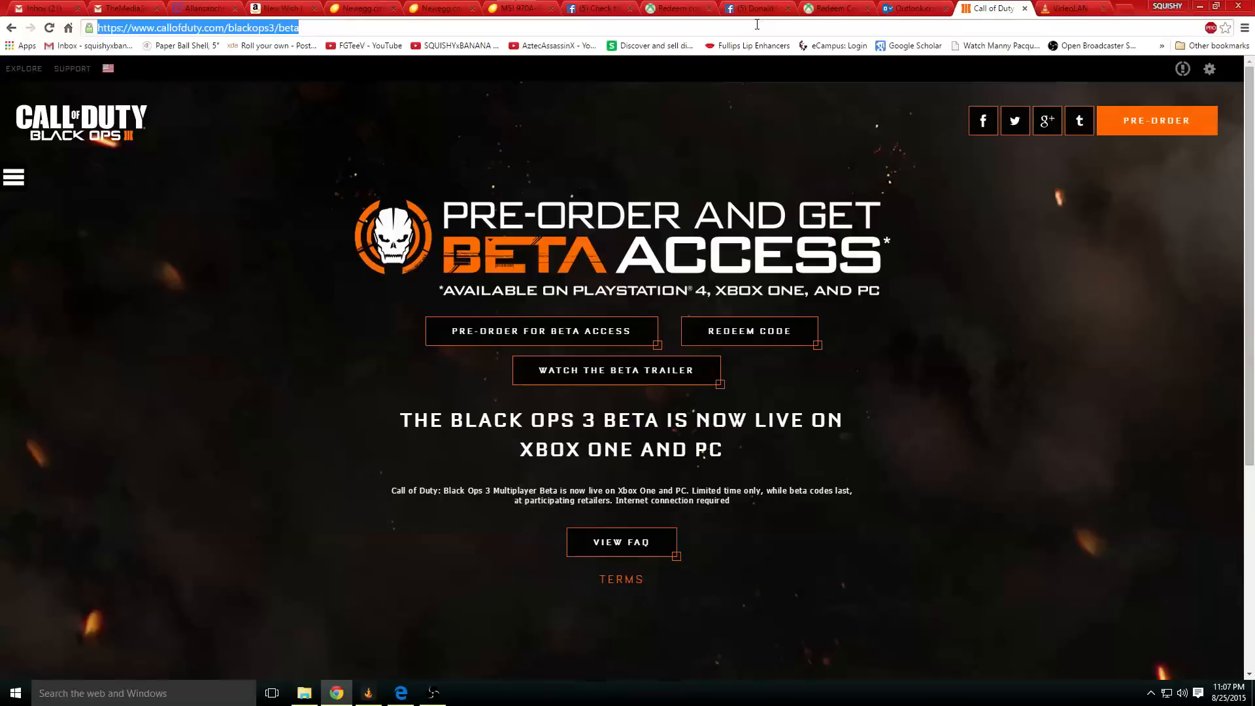
{"action": "type", "text": "xbox.com/en-US/"}
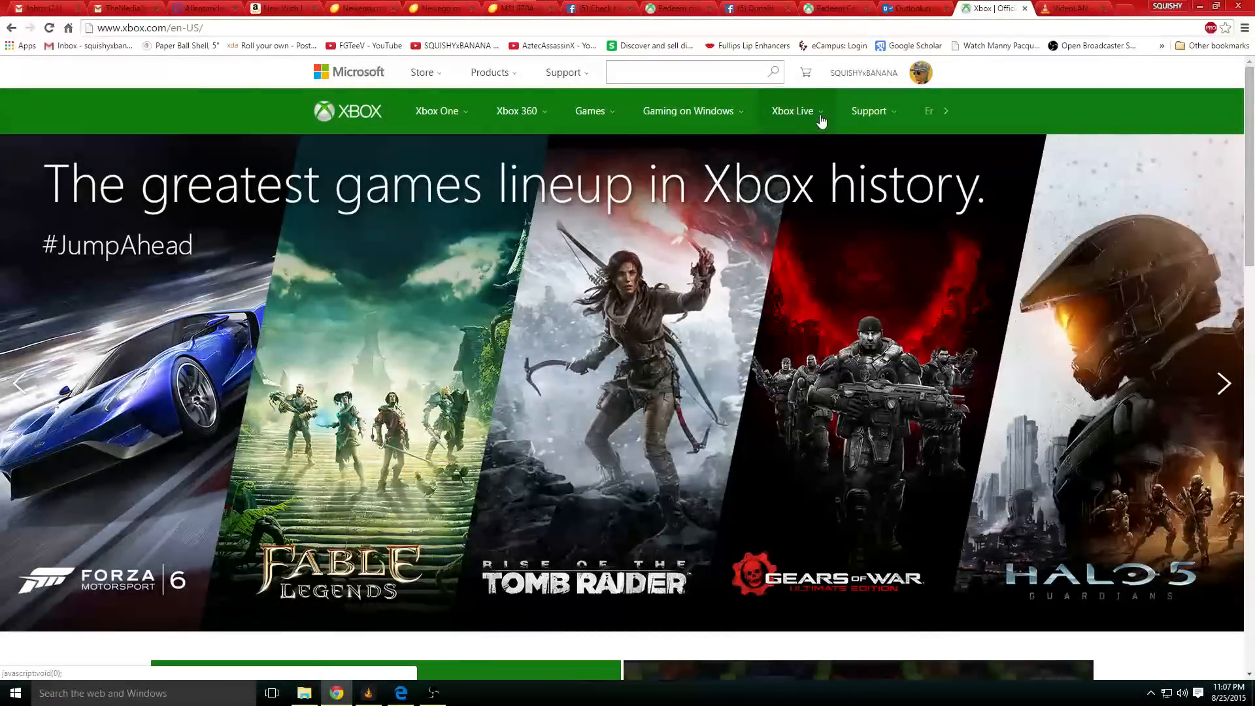
Step: Open the Redeem code page from the profile avatar's account menu
{"action": "left_click", "coordinate": [1224, 383]}
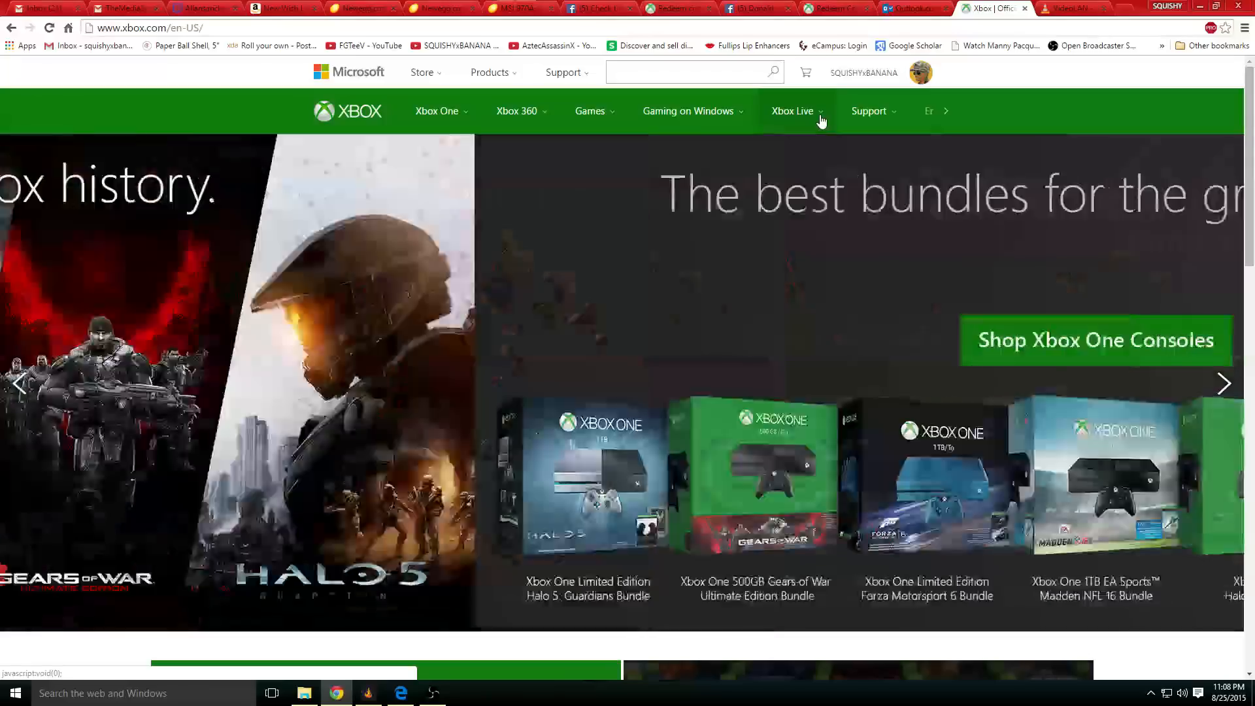
{"action": "left_click", "coordinate": [919, 73]}
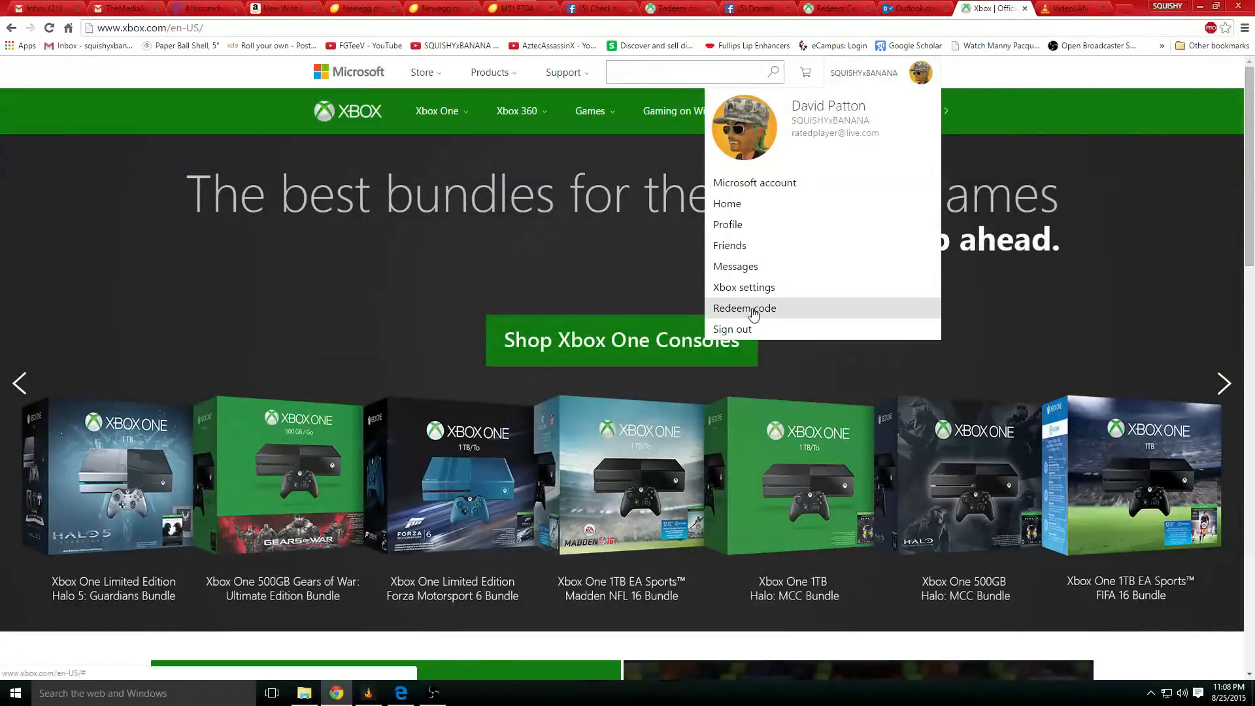
{"action": "left_click", "coordinate": [744, 308]}
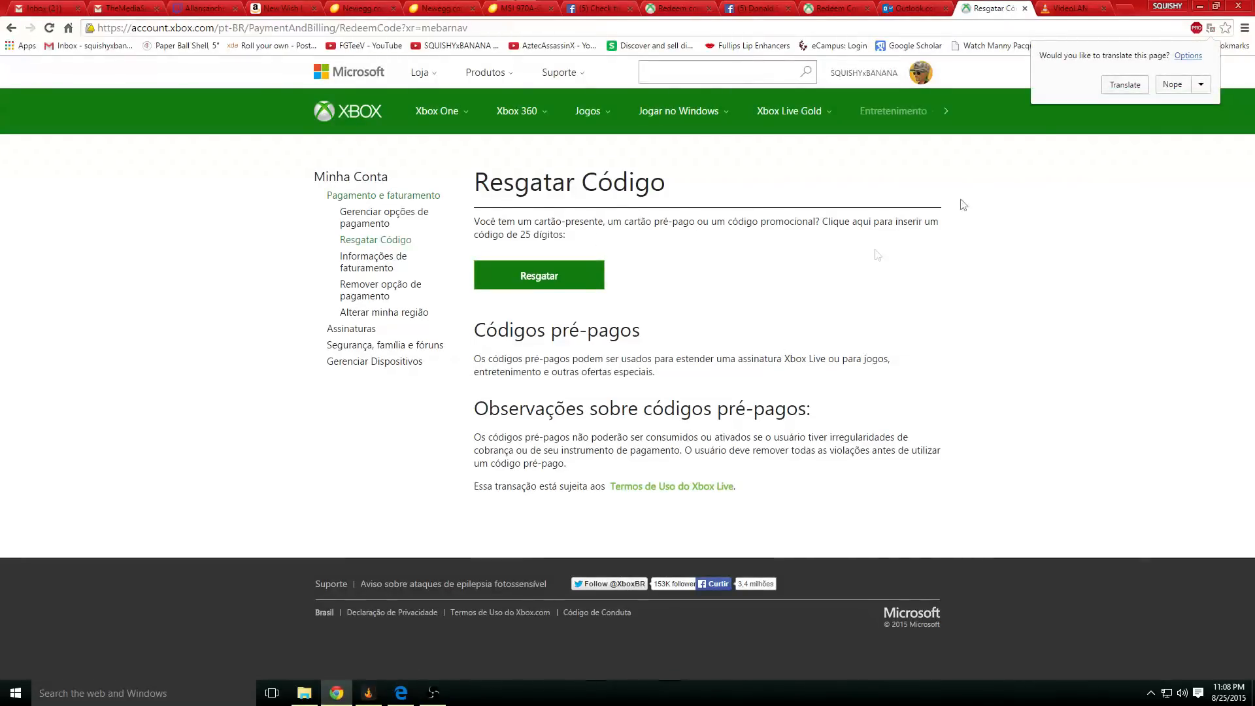
Step: Translate the Portuguese page to English and open the Resgatar code box
{"action": "left_click", "coordinate": [1124, 84]}
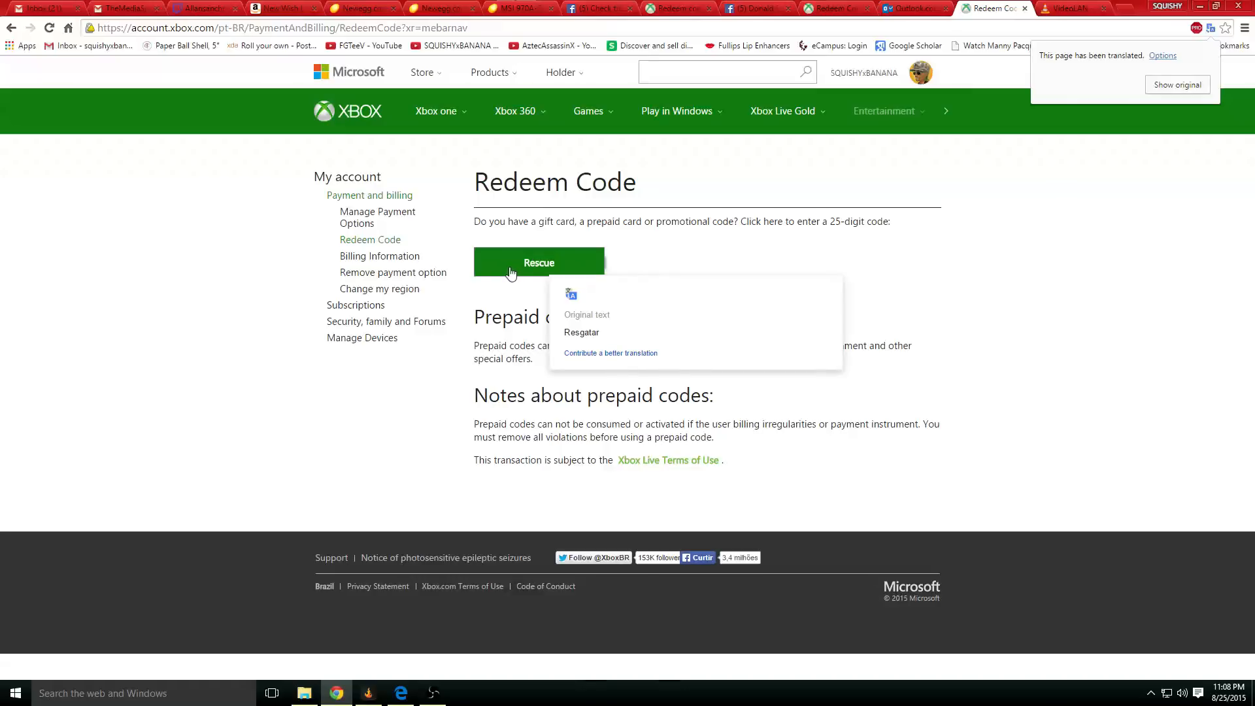
{"action": "left_click", "coordinate": [539, 263]}
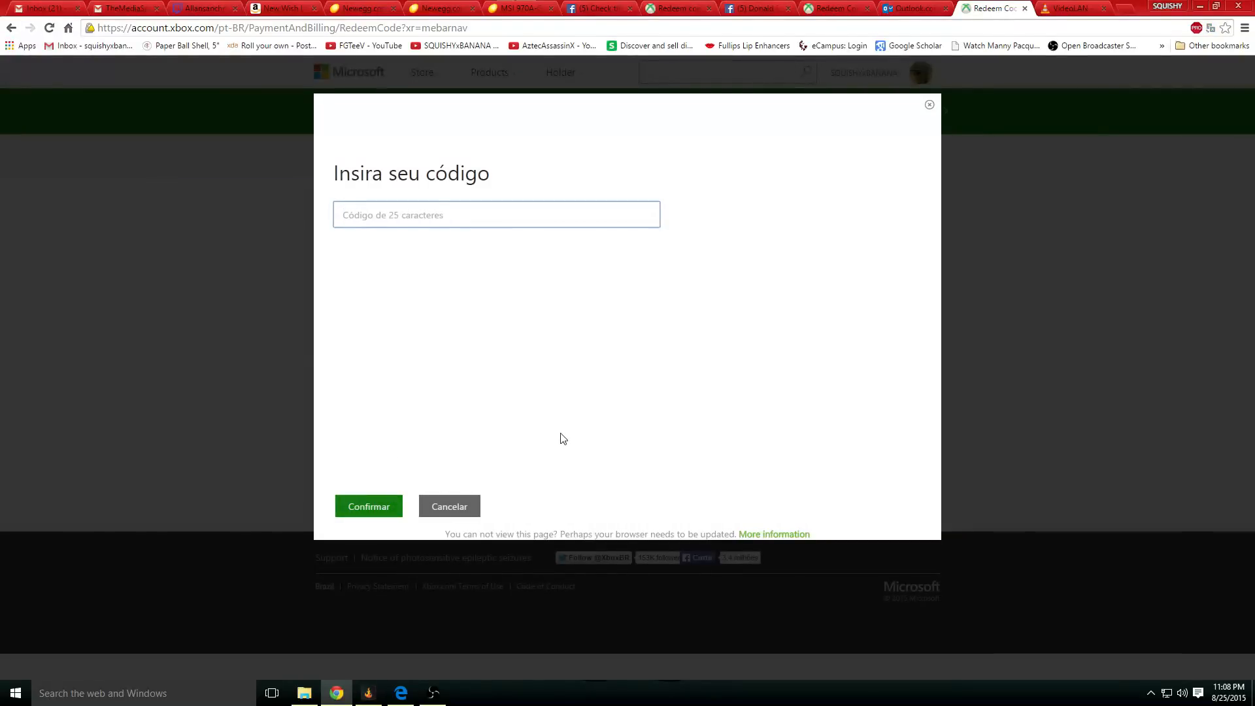
Step: Select the 25-character code field to enter the beta code
{"action": "left_click", "coordinate": [496, 214]}
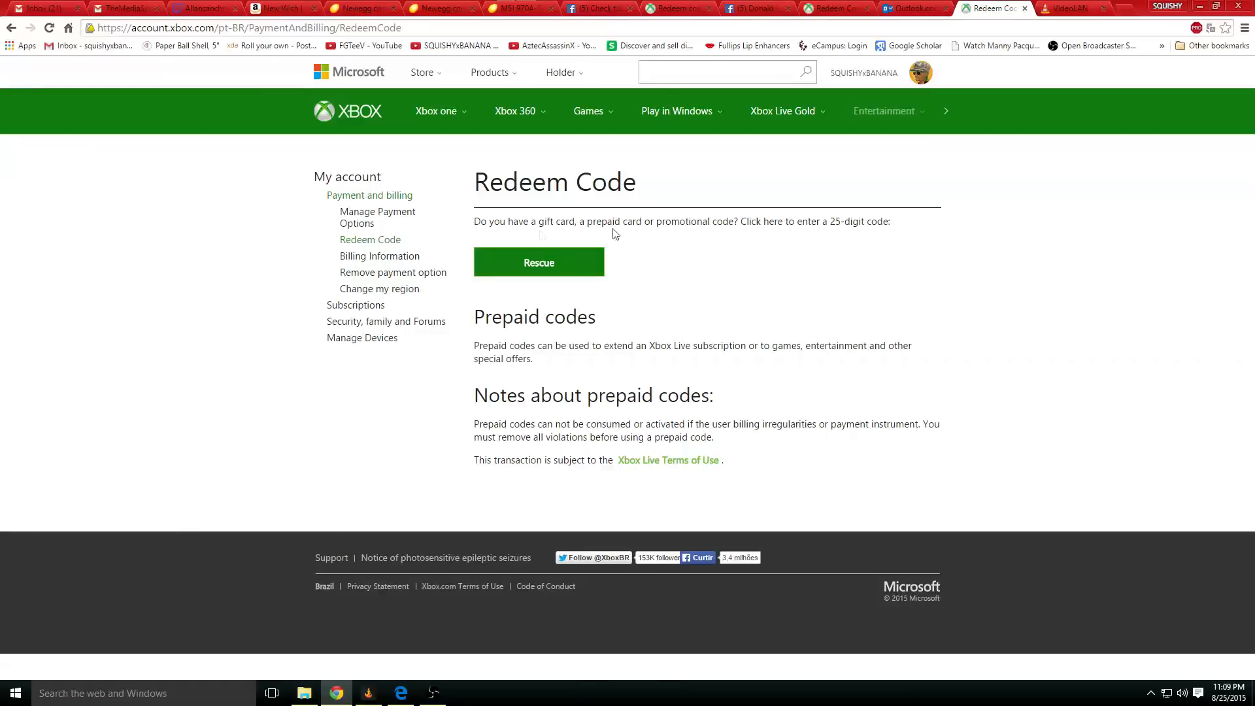
Step: Open Change my region from the My account sidebar
{"action": "left_click", "coordinate": [379, 288]}
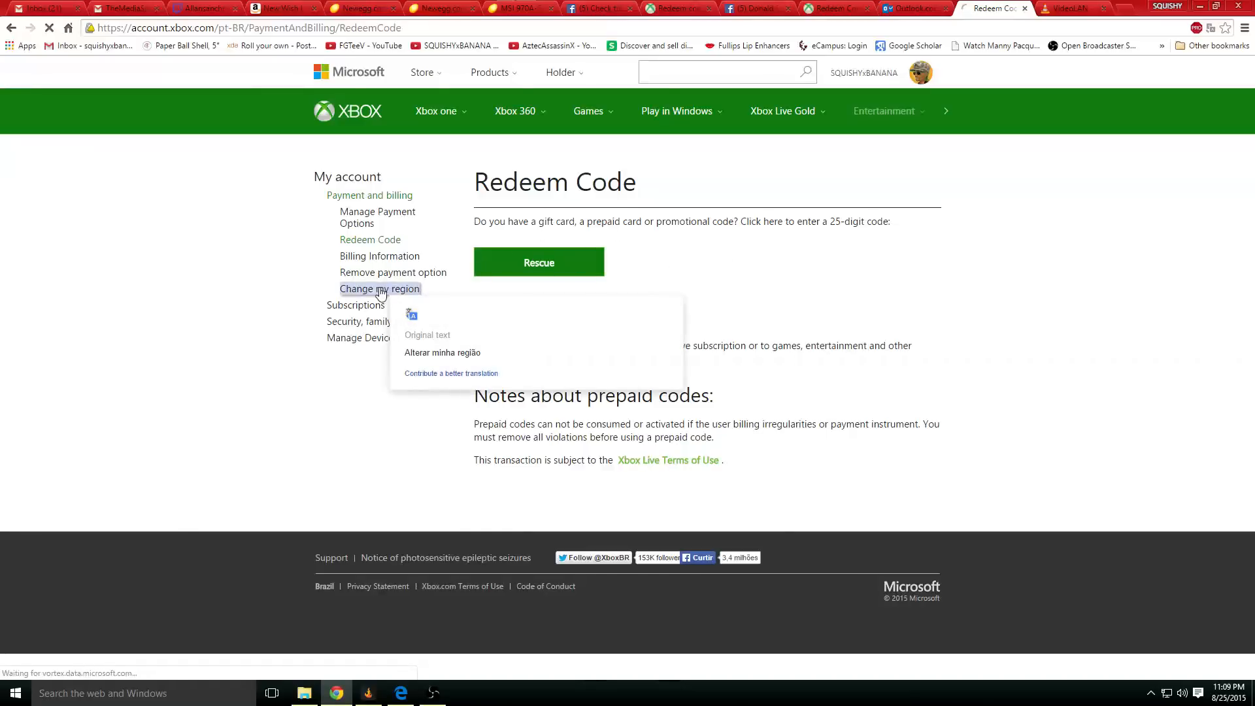
{"action": "left_click", "coordinate": [379, 288]}
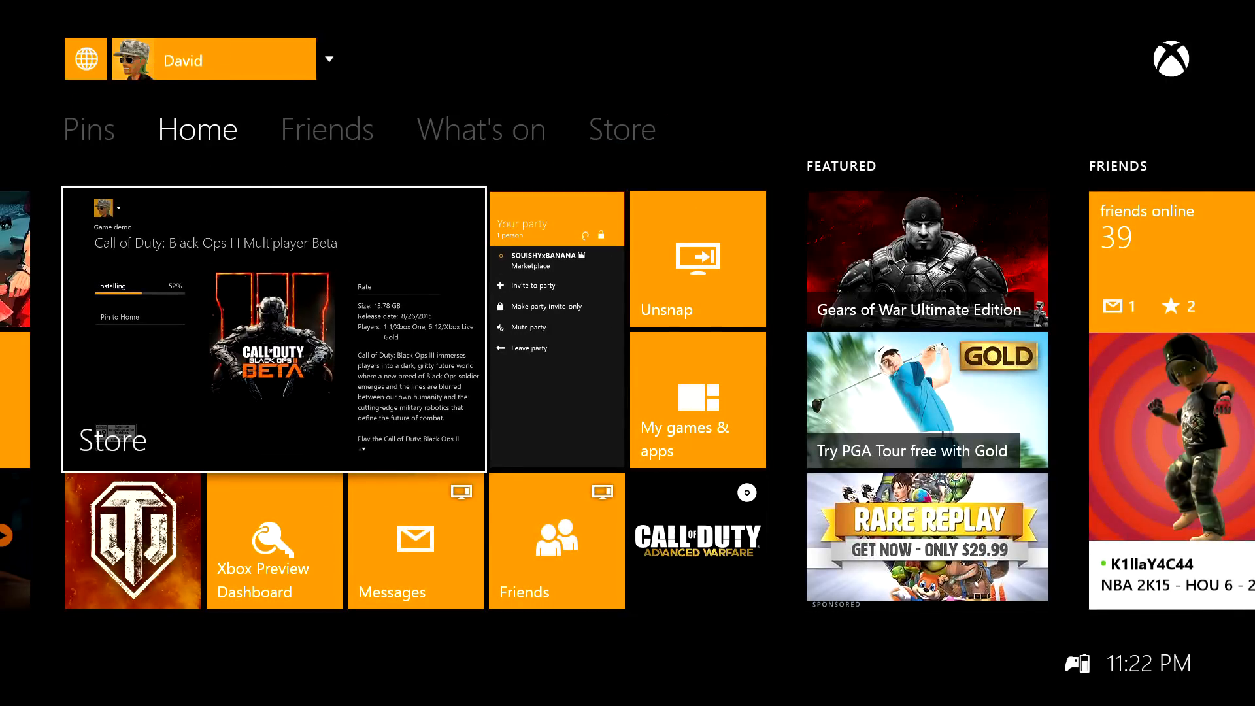
Step: Open Bing search from the Xbox One Home screen
{"action": "left_click", "coordinate": [621, 128]}
{"action": "type", "text": "b"}
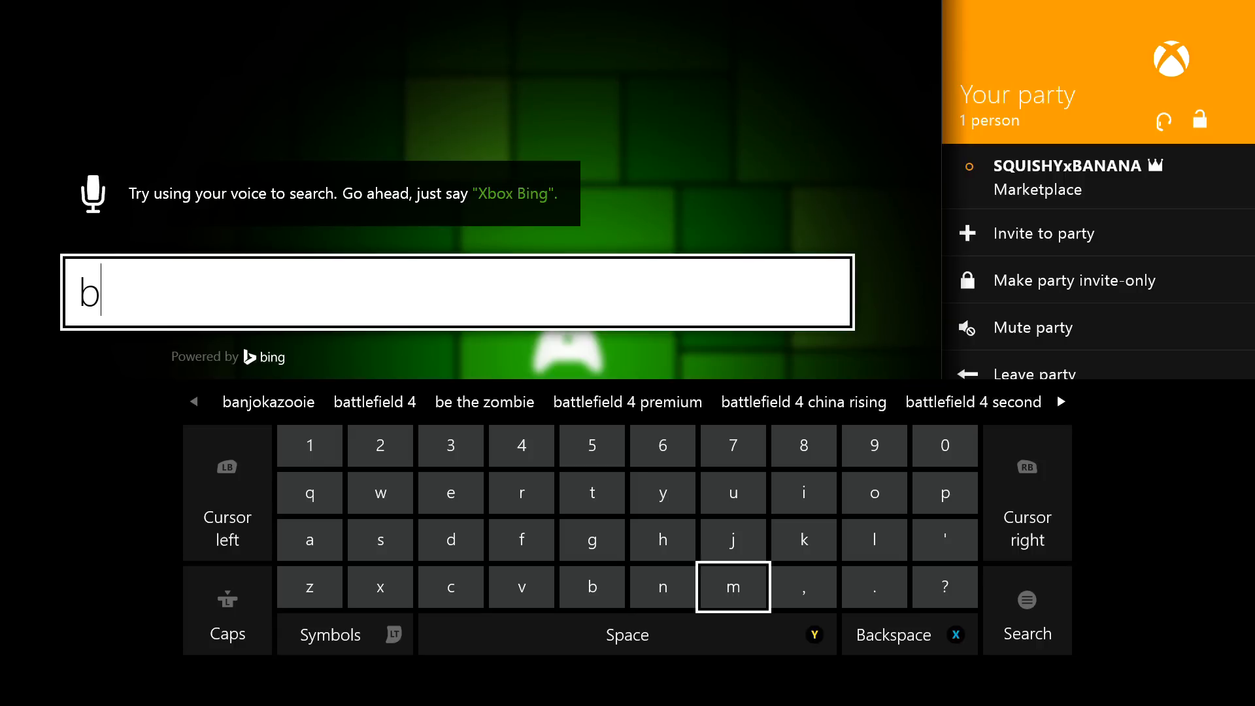
Step: Add further letters of 'black ops 3' with the on-screen keyboard
{"action": "left_click", "coordinate": [451, 540]}
{"action": "type", "text": "lack op"}
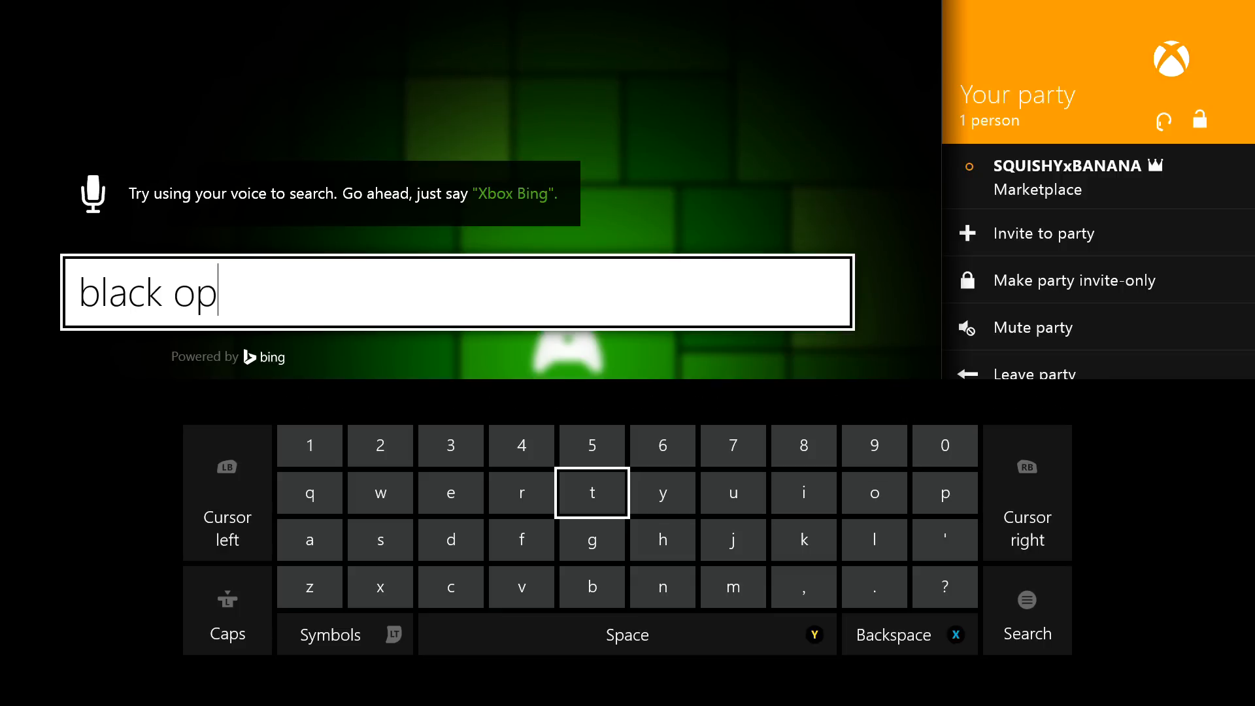
{"action": "left_click", "coordinate": [450, 445]}
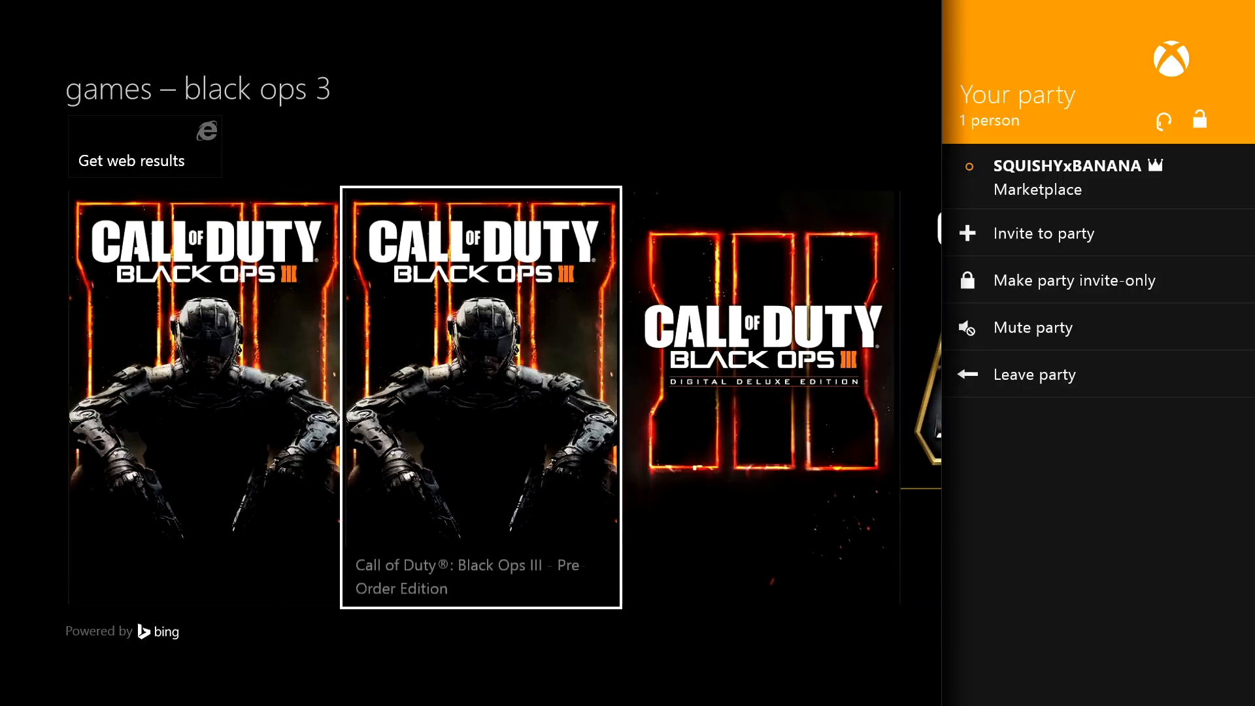
Step: Scroll right through the results and select the Black Ops III Multiplayer Beta tile
{"action": "key", "text": "Left"}
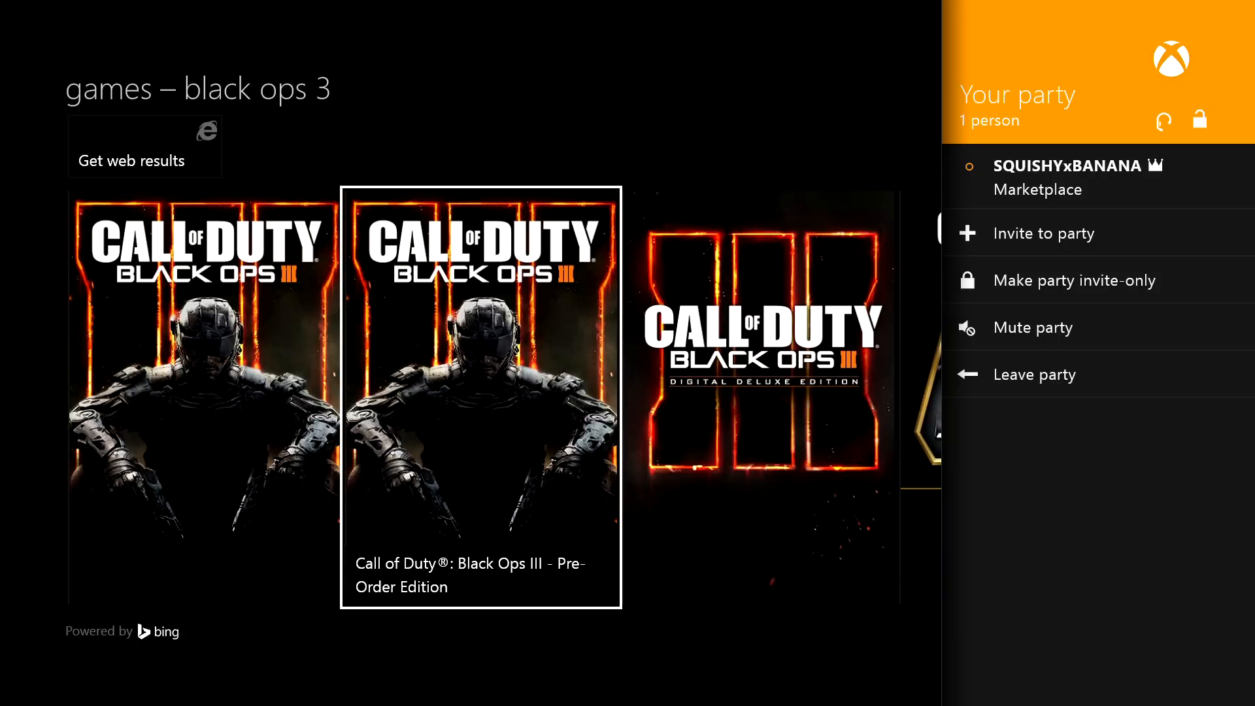
{"action": "scroll", "scroll_direction": "right", "scroll_amount": 3}
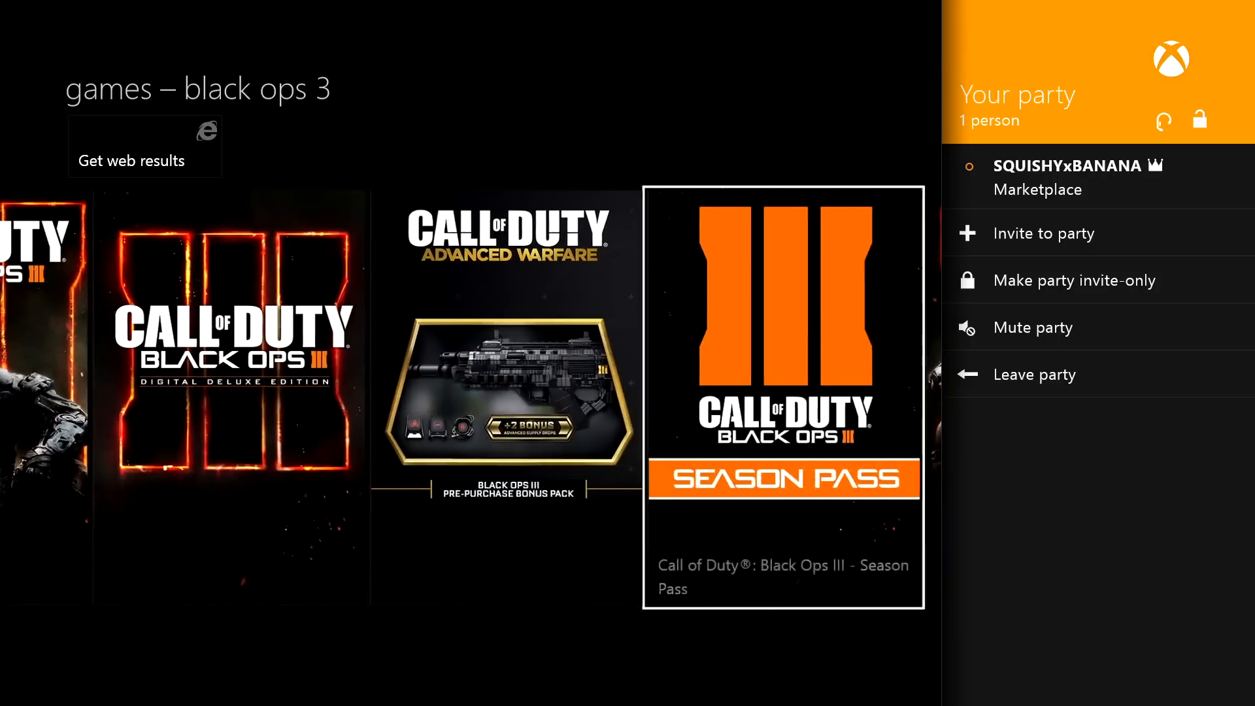
{"action": "scroll", "scroll_direction": "right", "scroll_amount": 3}
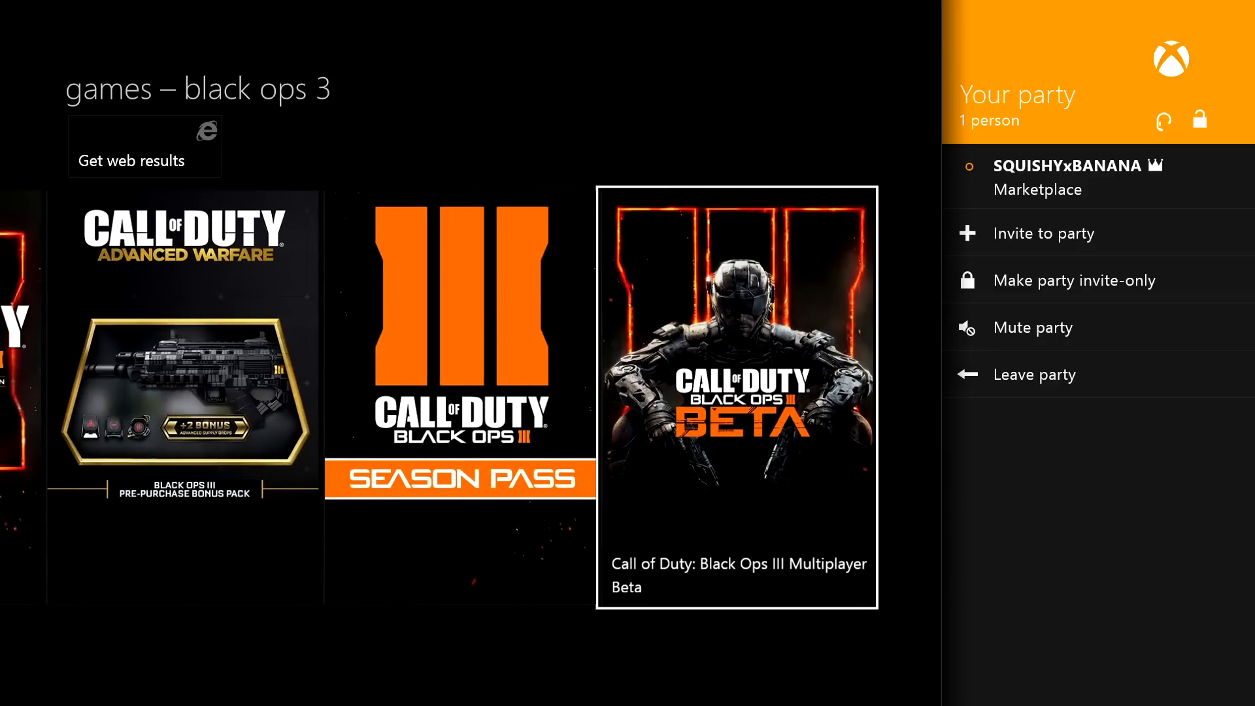
{"action": "left_click", "coordinate": [735, 398]}
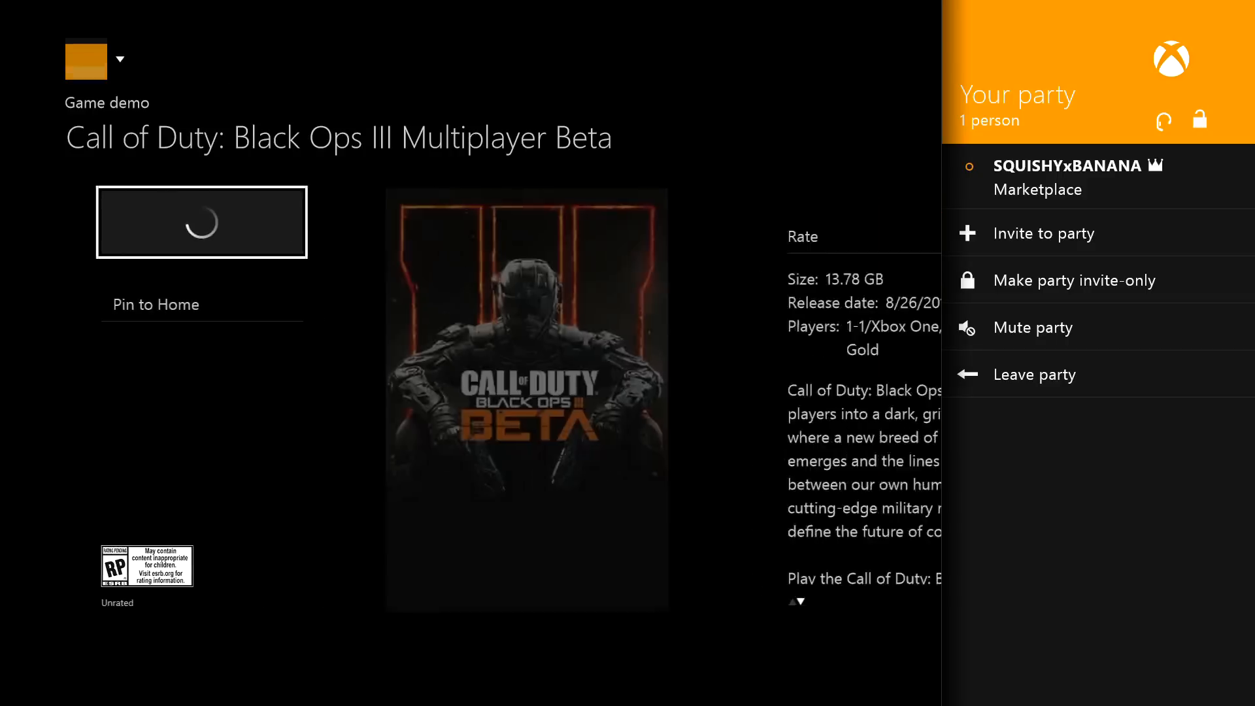